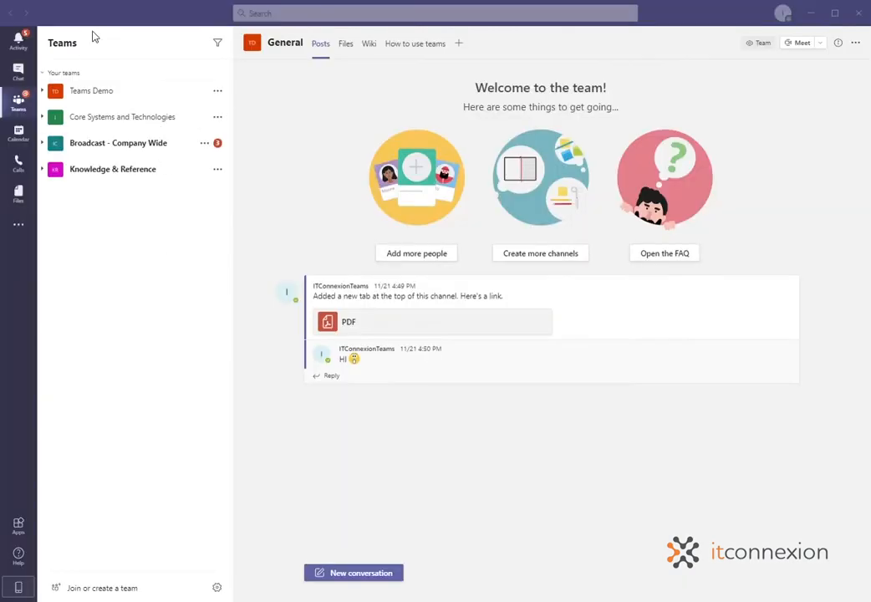
mouse_move(248, 98)
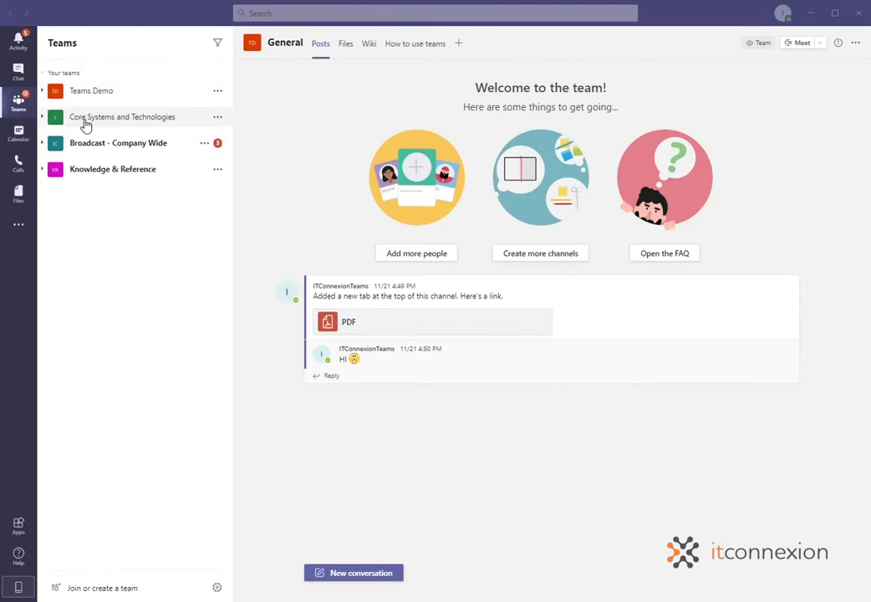
mouse_move(86, 148)
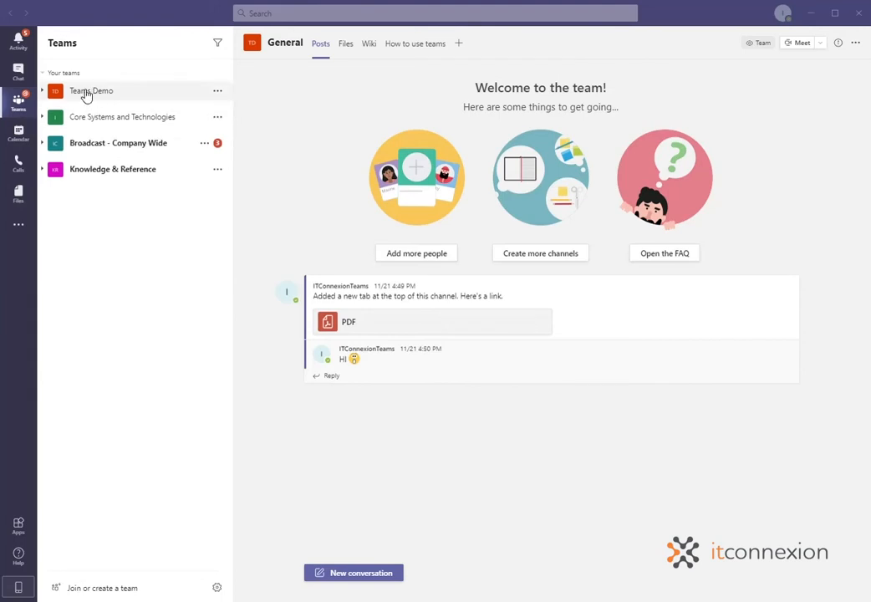
Step: Expand the Teams Demo team in the sidebar to show its General channel
click(91, 92)
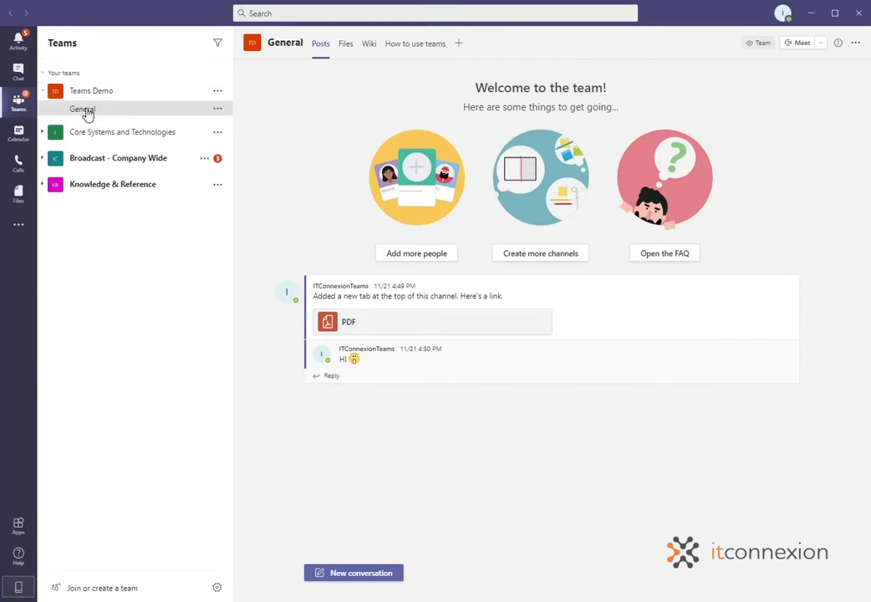
mouse_move(418, 60)
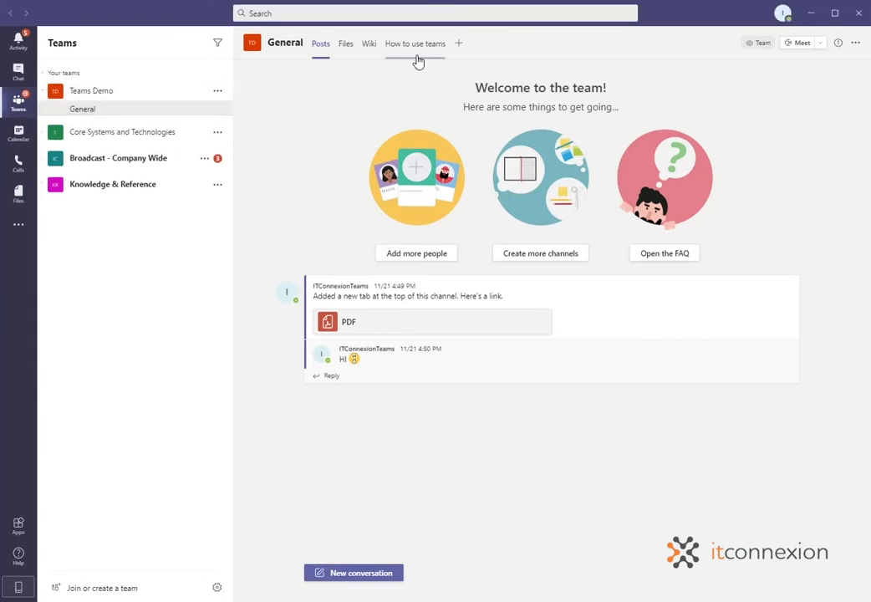
mouse_move(458, 48)
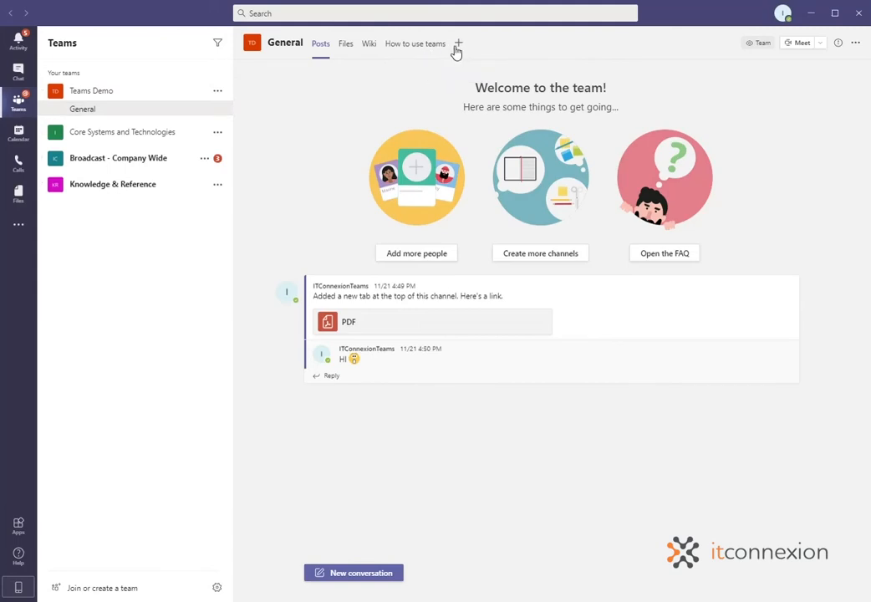
Step: Open the Add a tab app picker for the General channel
click(464, 42)
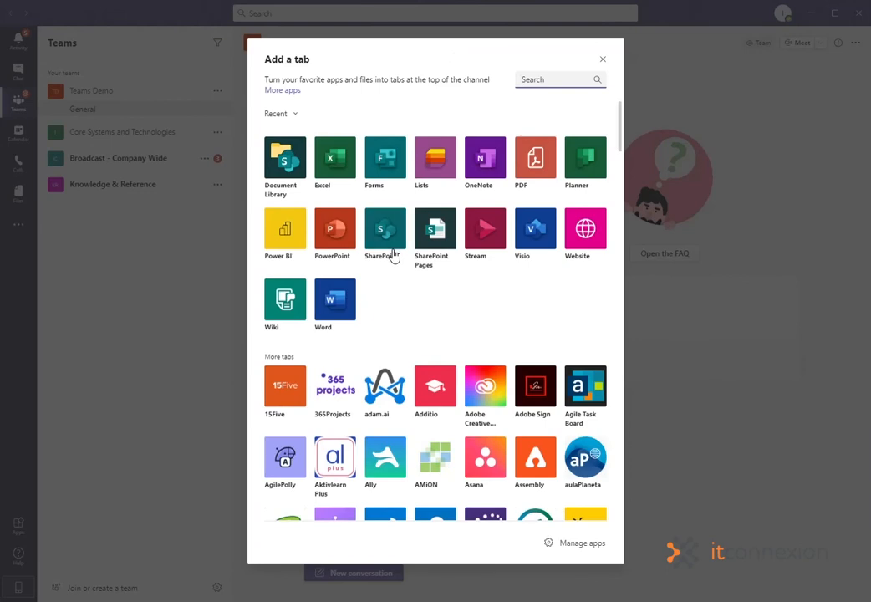
mouse_move(449, 200)
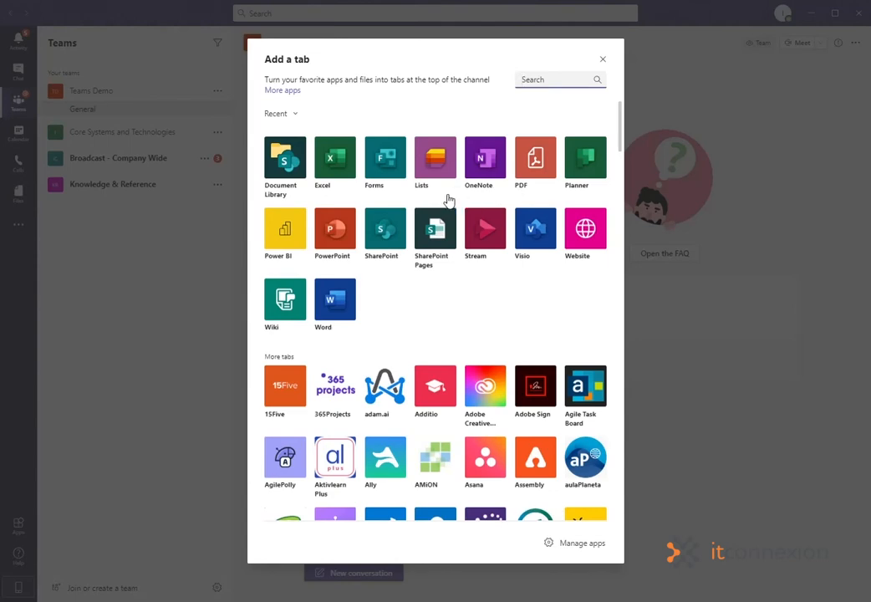
mouse_move(449, 201)
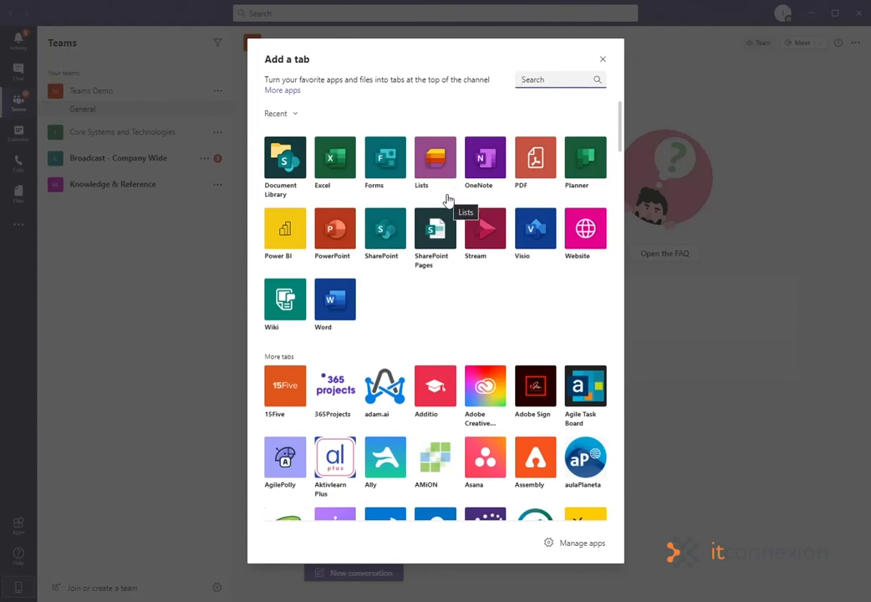
mouse_move(586, 230)
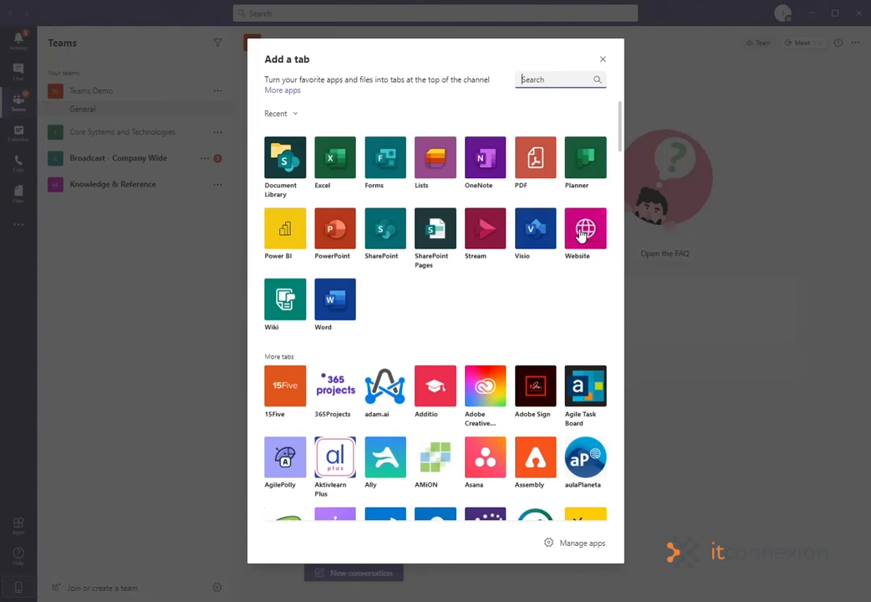
click(584, 227)
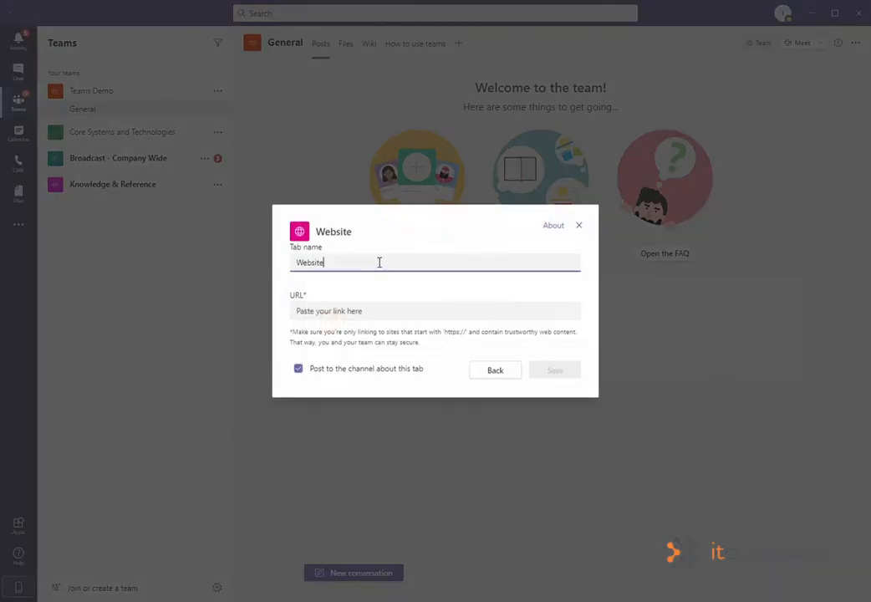
text(- ITC)
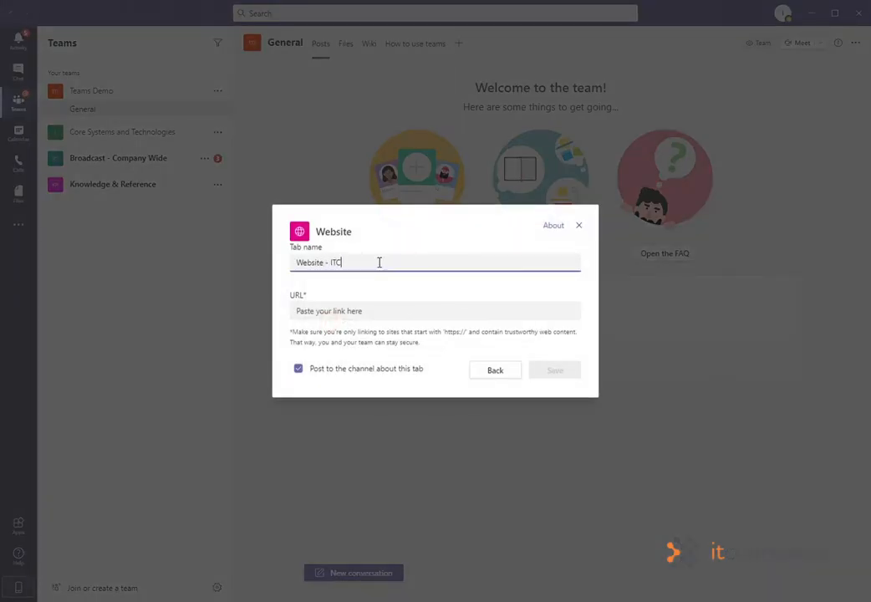
text(https://www.itconnexion.com/)
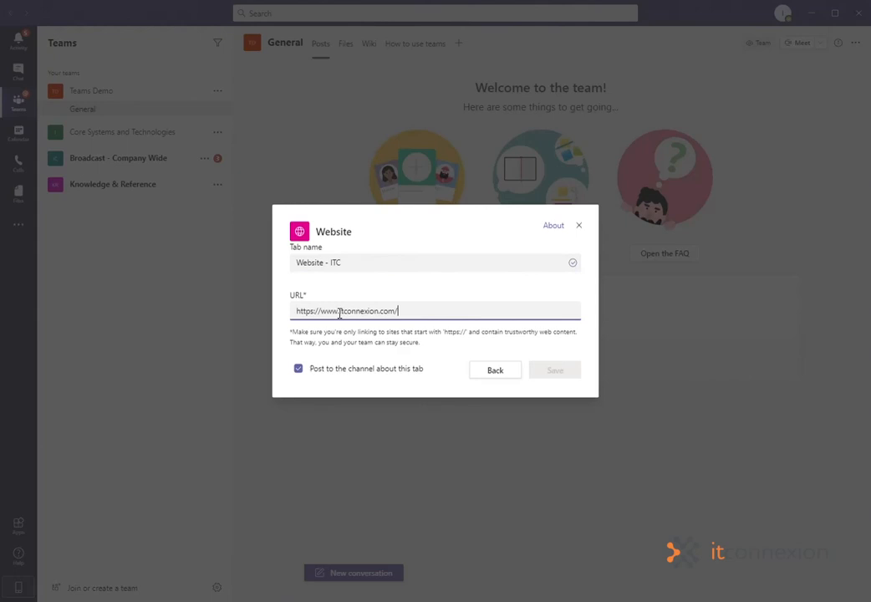
click(297, 369)
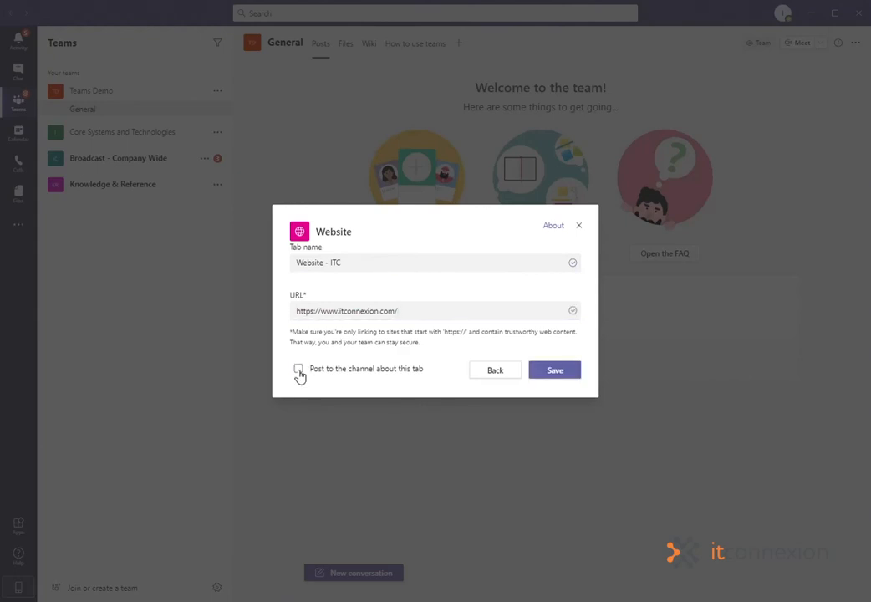
click(298, 369)
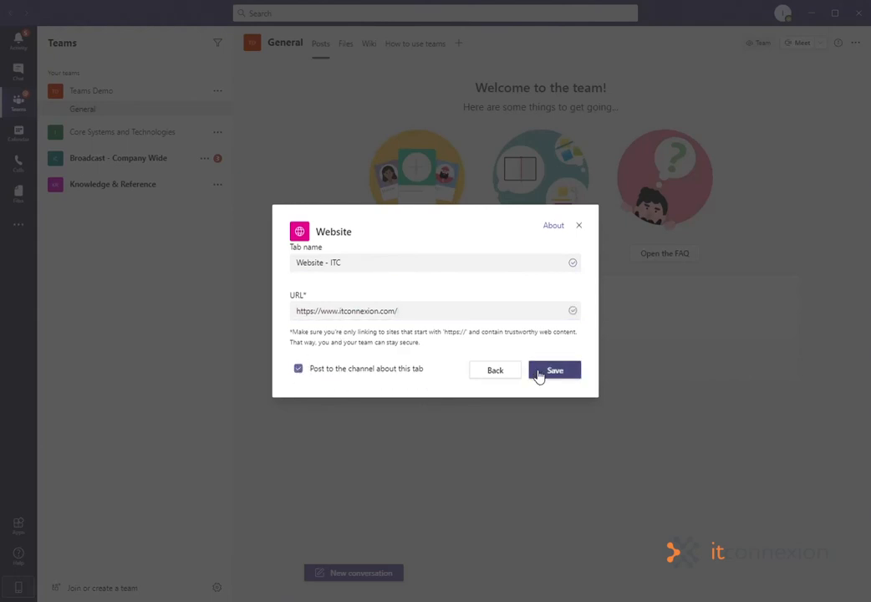
click(555, 369)
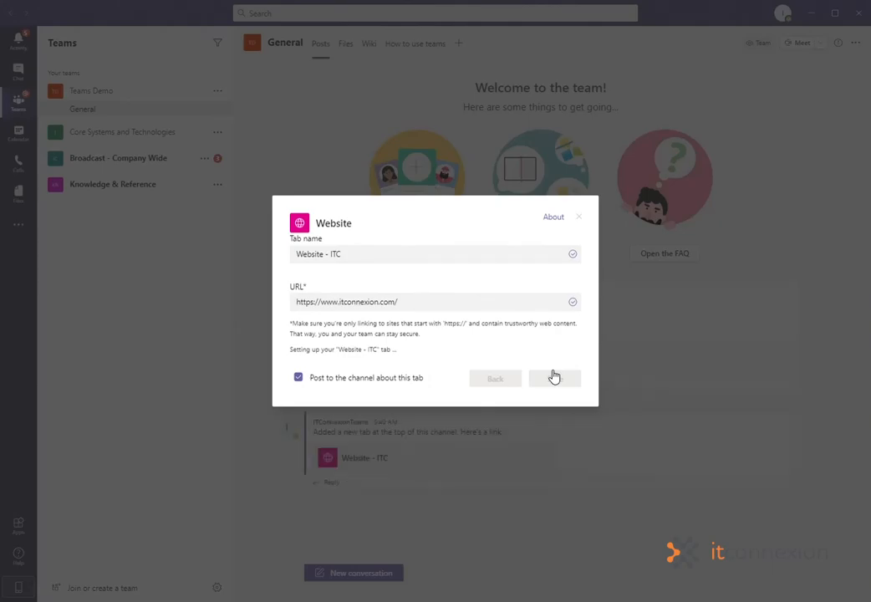
Step: Open the Website - ITC tab to display the itconnexion website
click(554, 378)
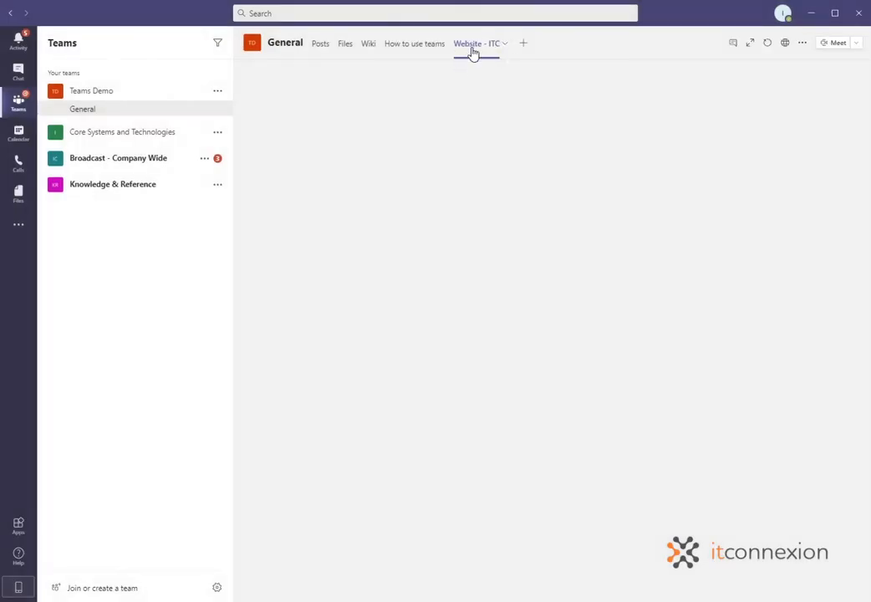
click(475, 42)
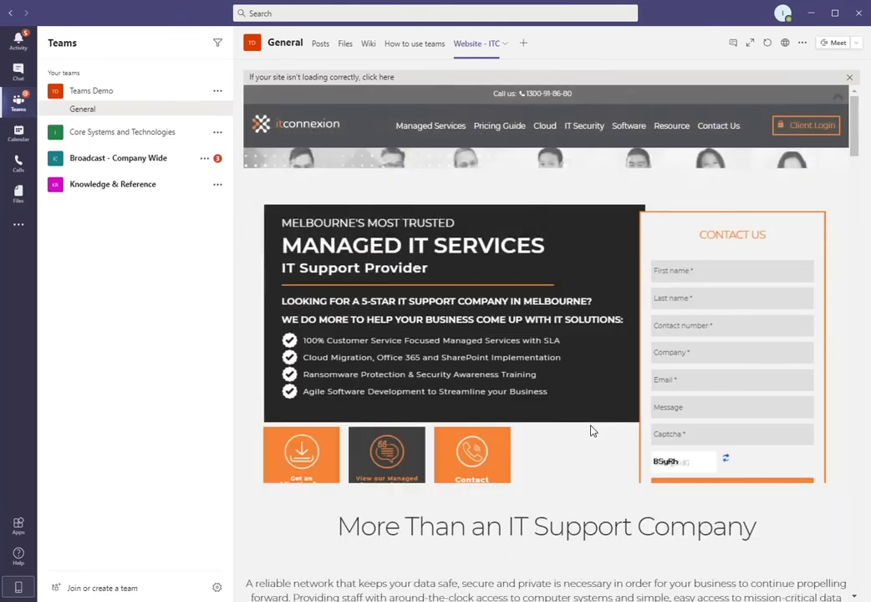